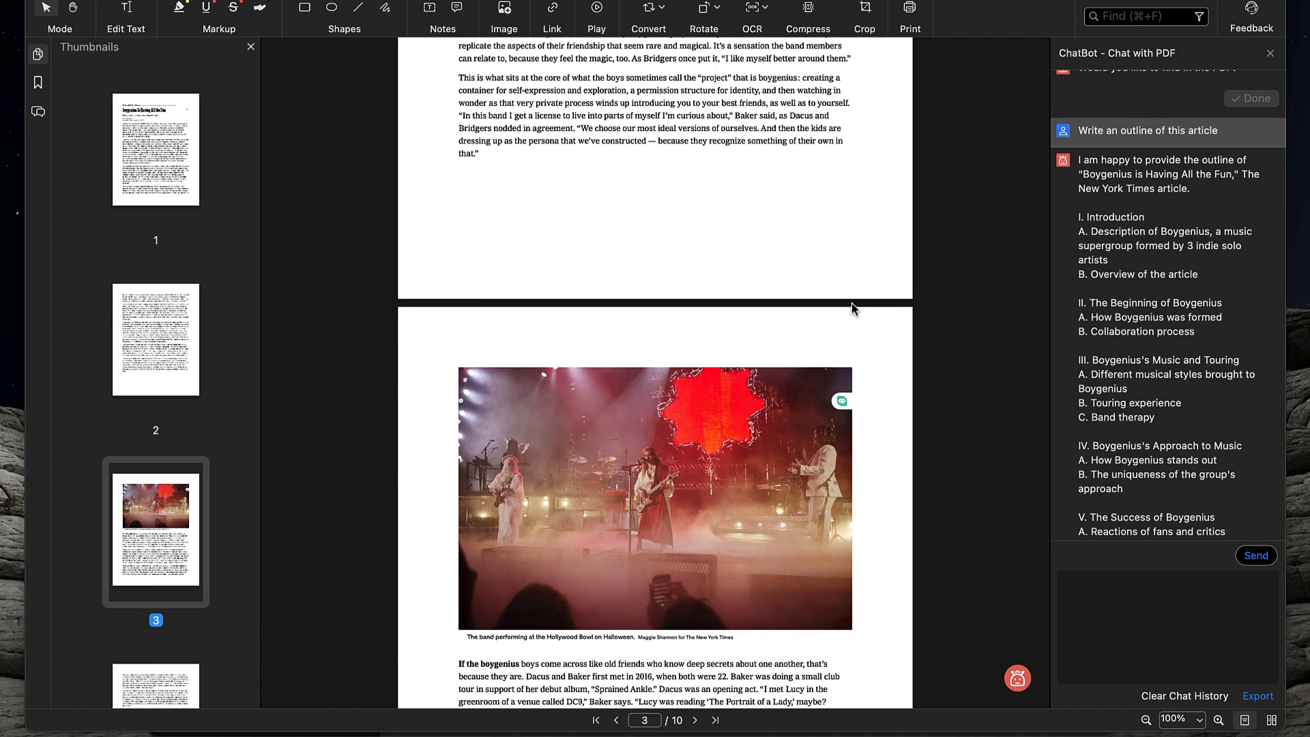
mouse_move(1264, 652)
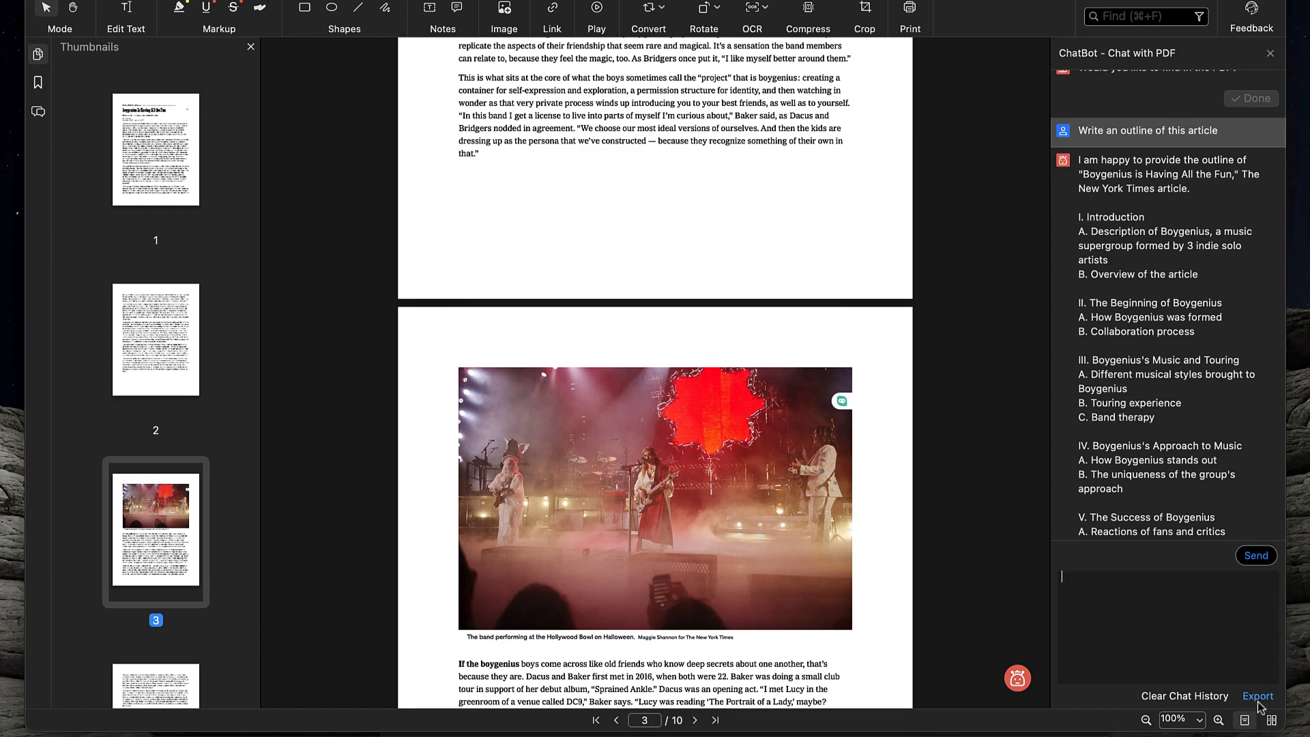
Step: Export the ChatBot conversation after reviewing the preview, with Downloads chosen as the save location
left_click(1256, 694)
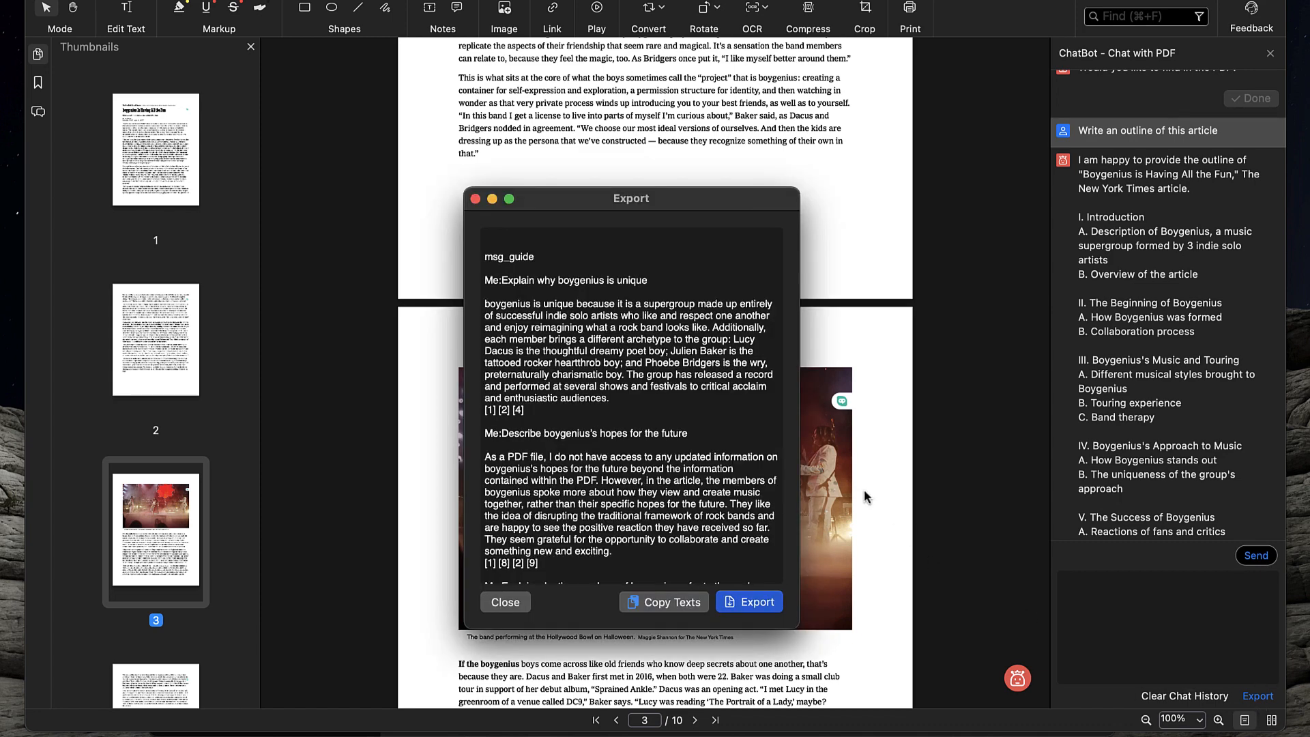
scroll("down", 3)
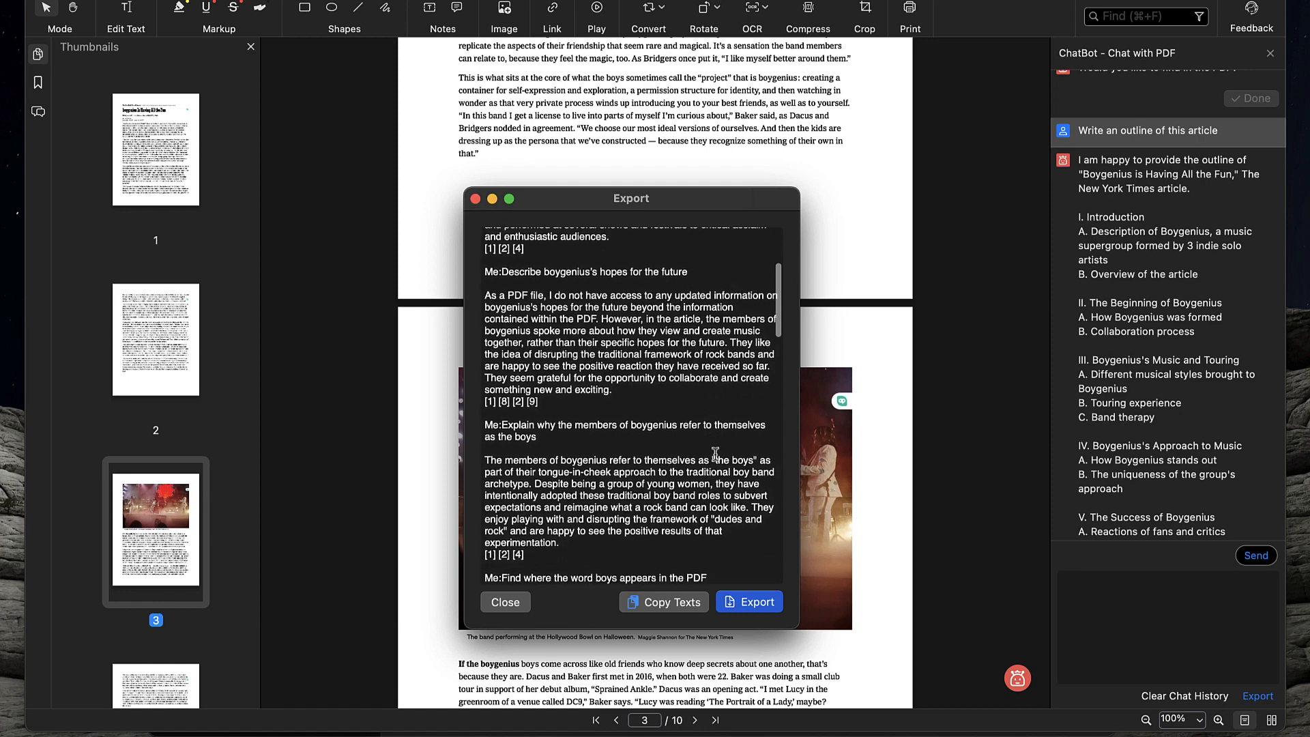
scroll("down", 3)
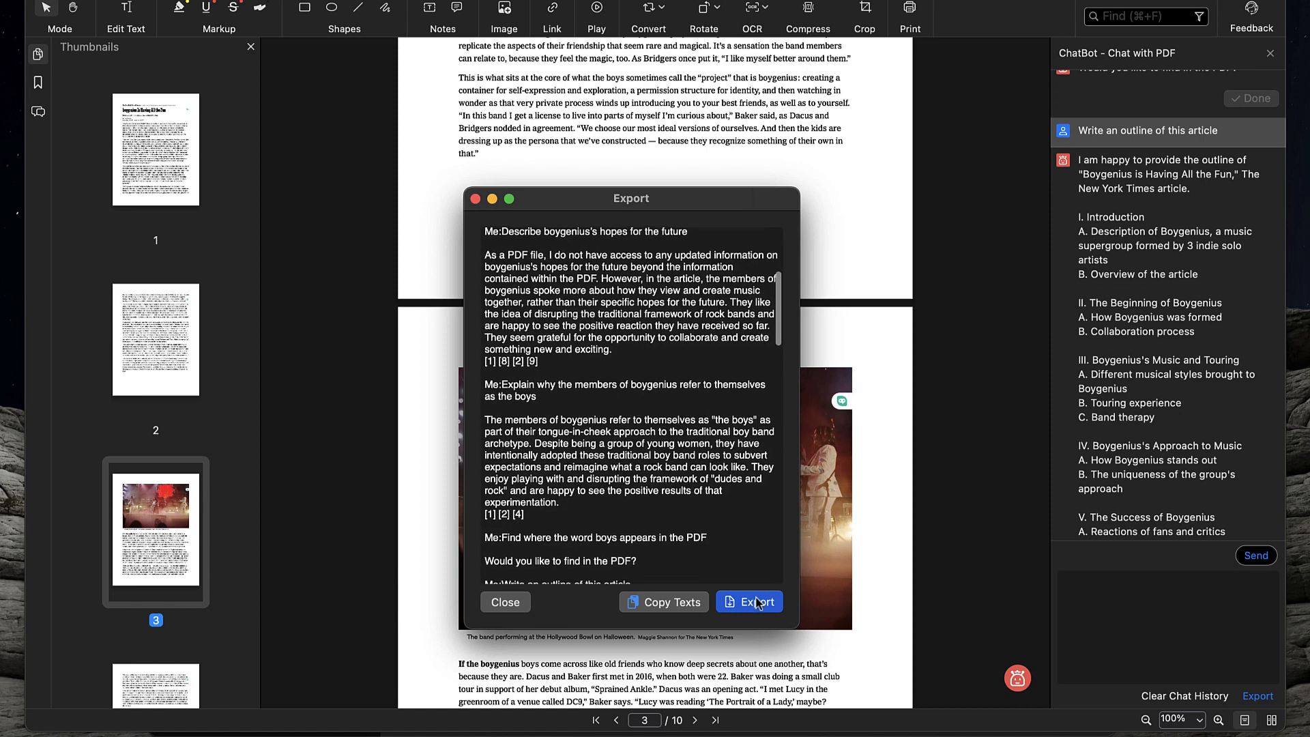
left_click(749, 601)
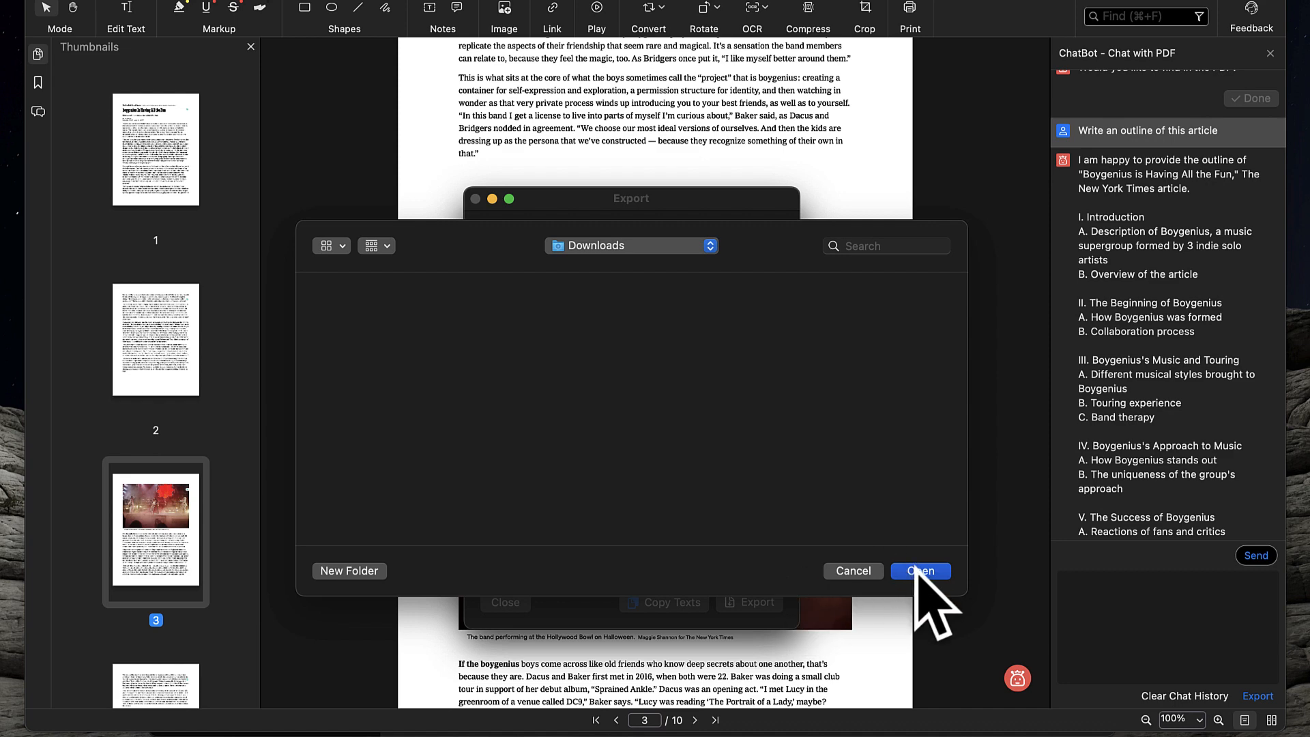
Step: Confirm saving so the chat history .txt file lands in the Downloads folder
left_click(919, 570)
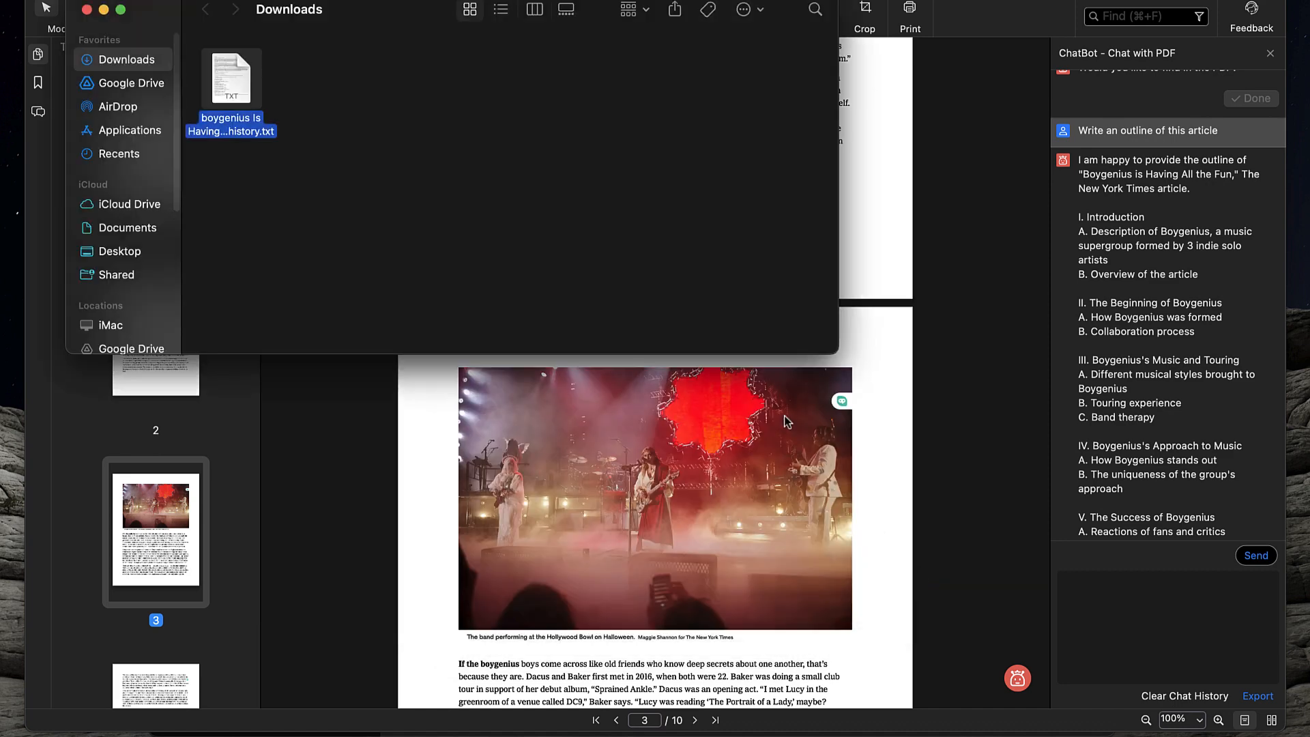
mouse_move(349, 155)
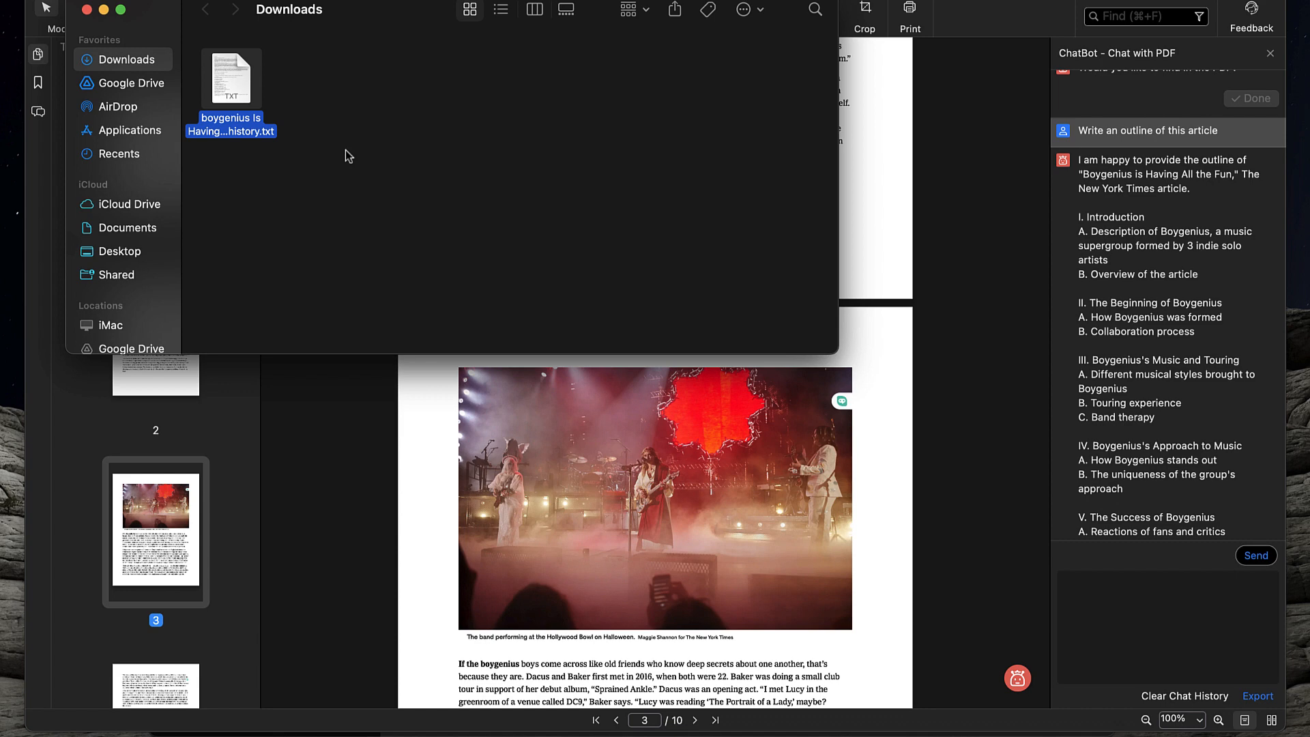
mouse_move(235, 82)
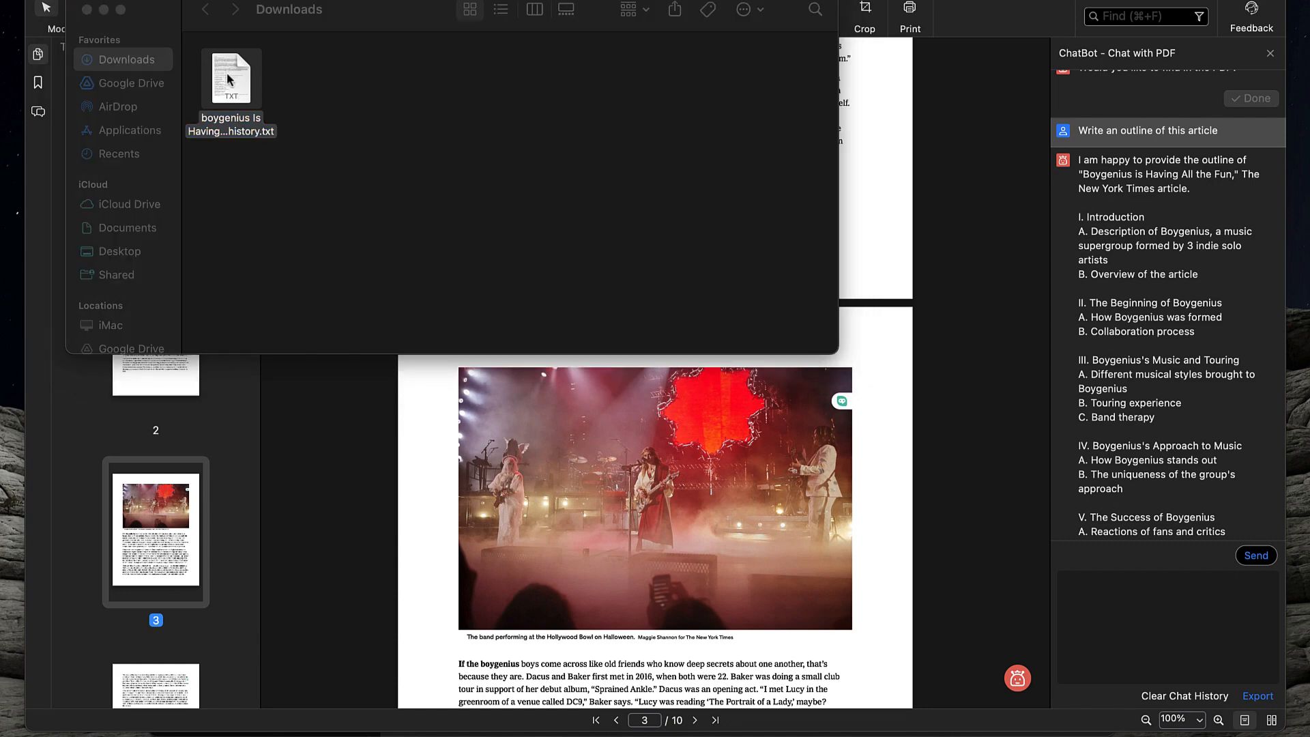
Step: View chat_history.txt in TextEdit showing each prompt followed by the ChatBot's answer
double_click(230, 80)
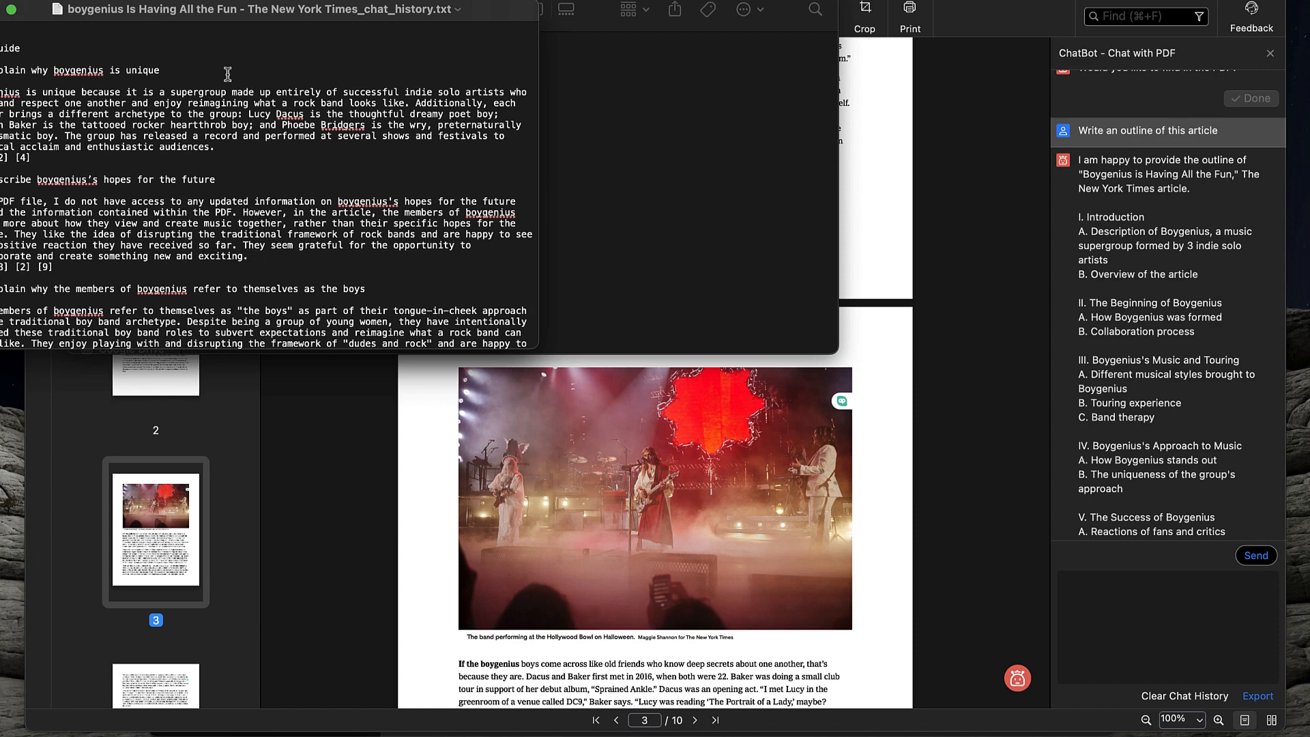
mouse_move(37, 42)
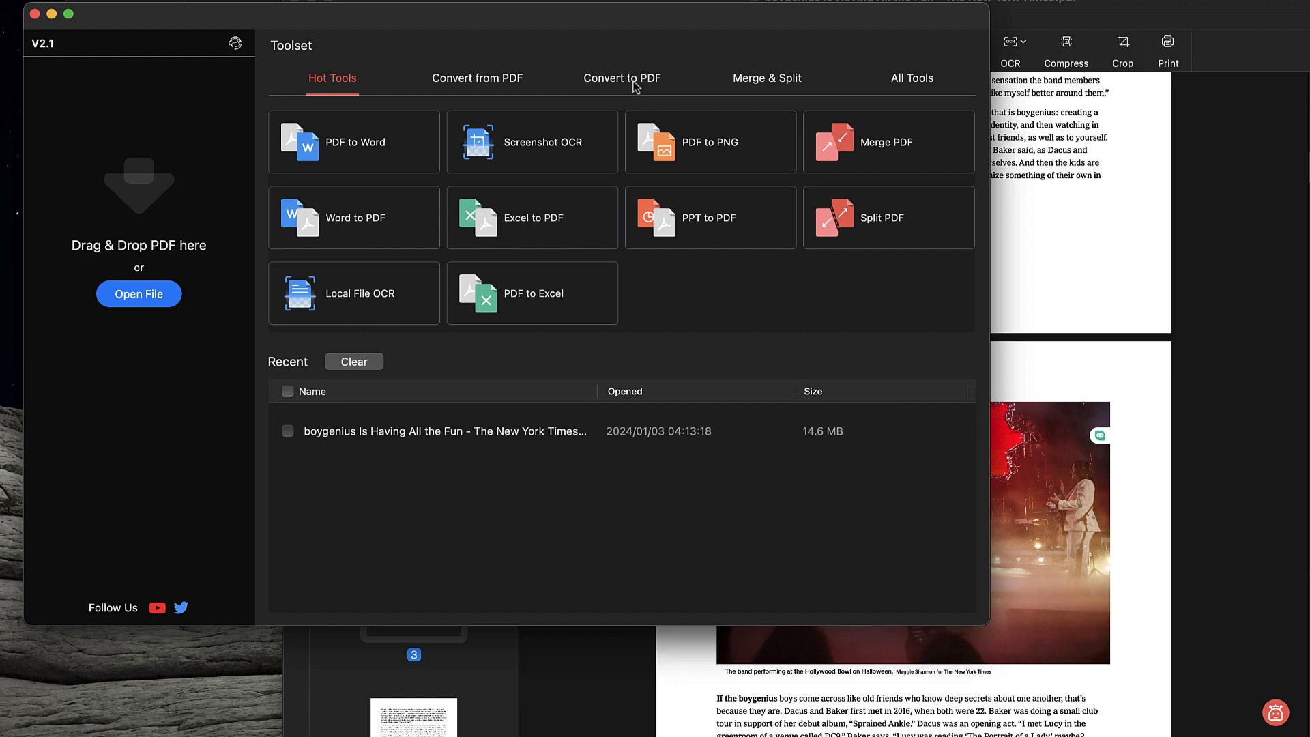
Step: Show the Convert to PDF tools in the PDFgear Toolset, including TXT to PDF
left_click(622, 78)
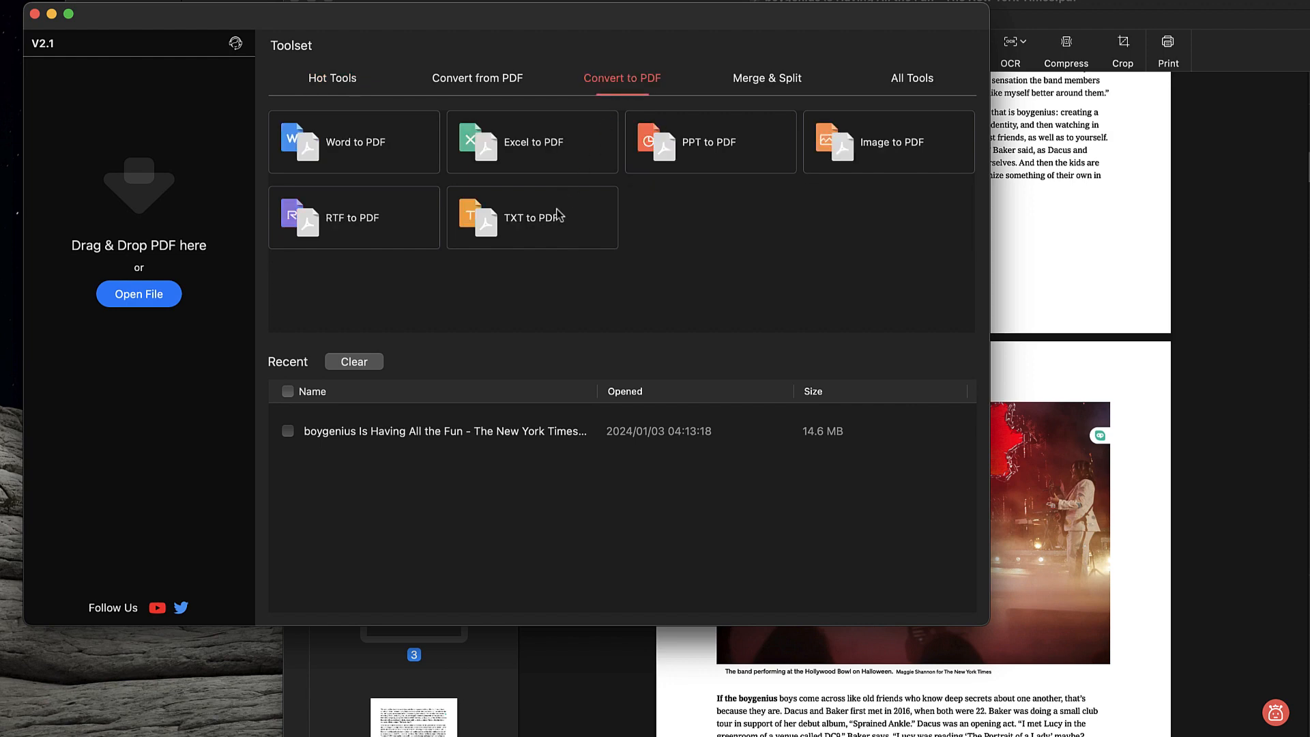
mouse_move(529, 232)
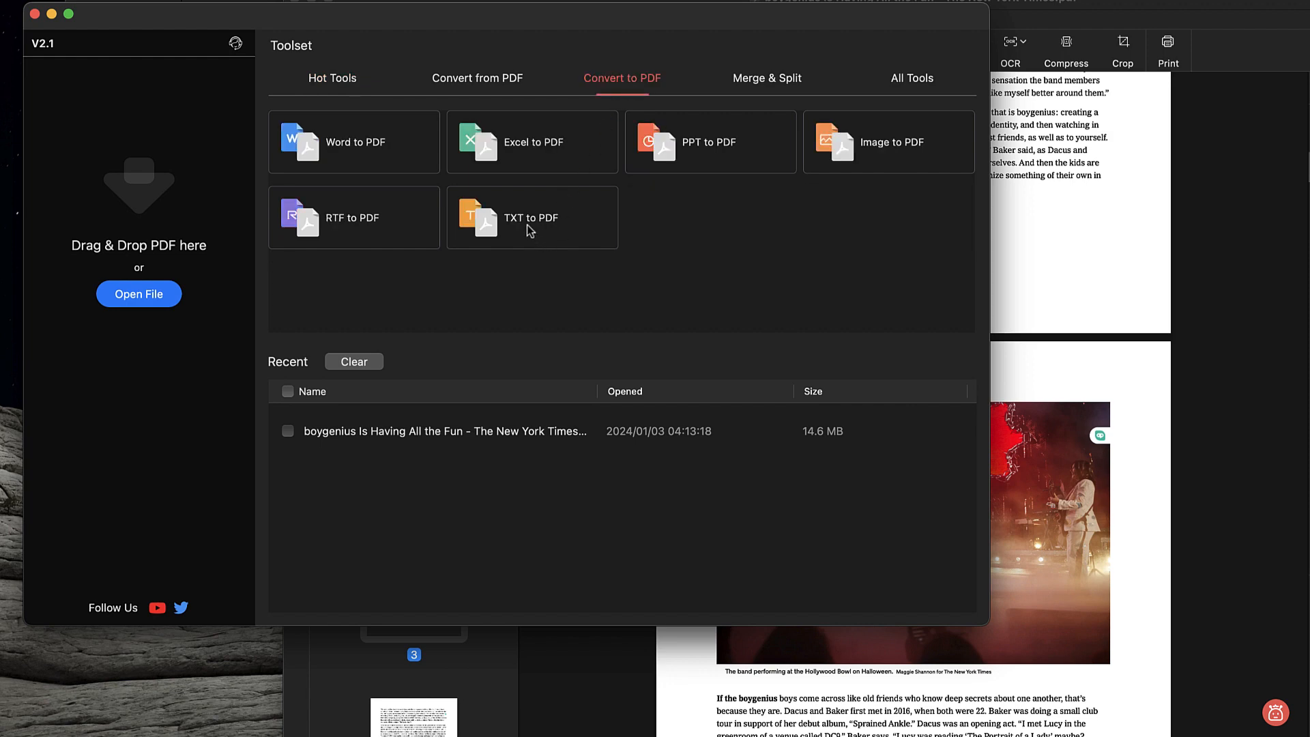
Step: Add chat_history.txt from Downloads to the TXT to PDF converter
left_click(531, 217)
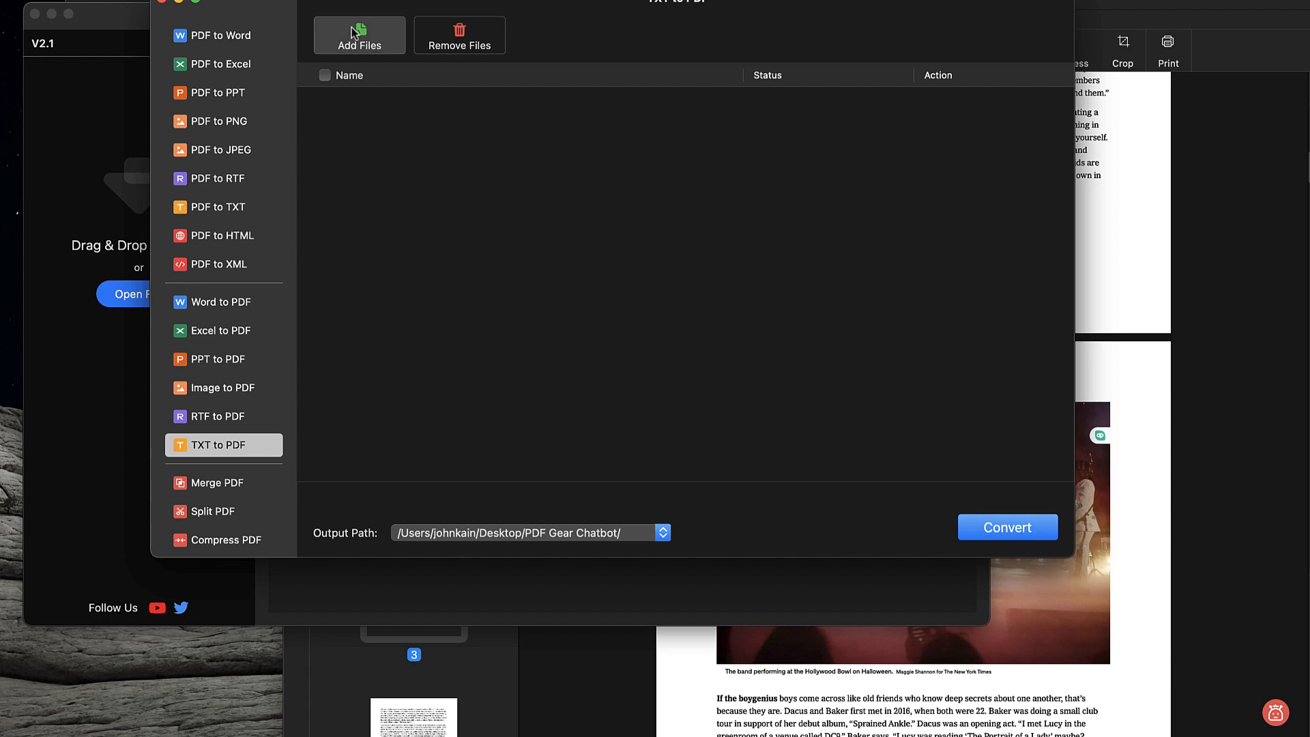
left_click(358, 35)
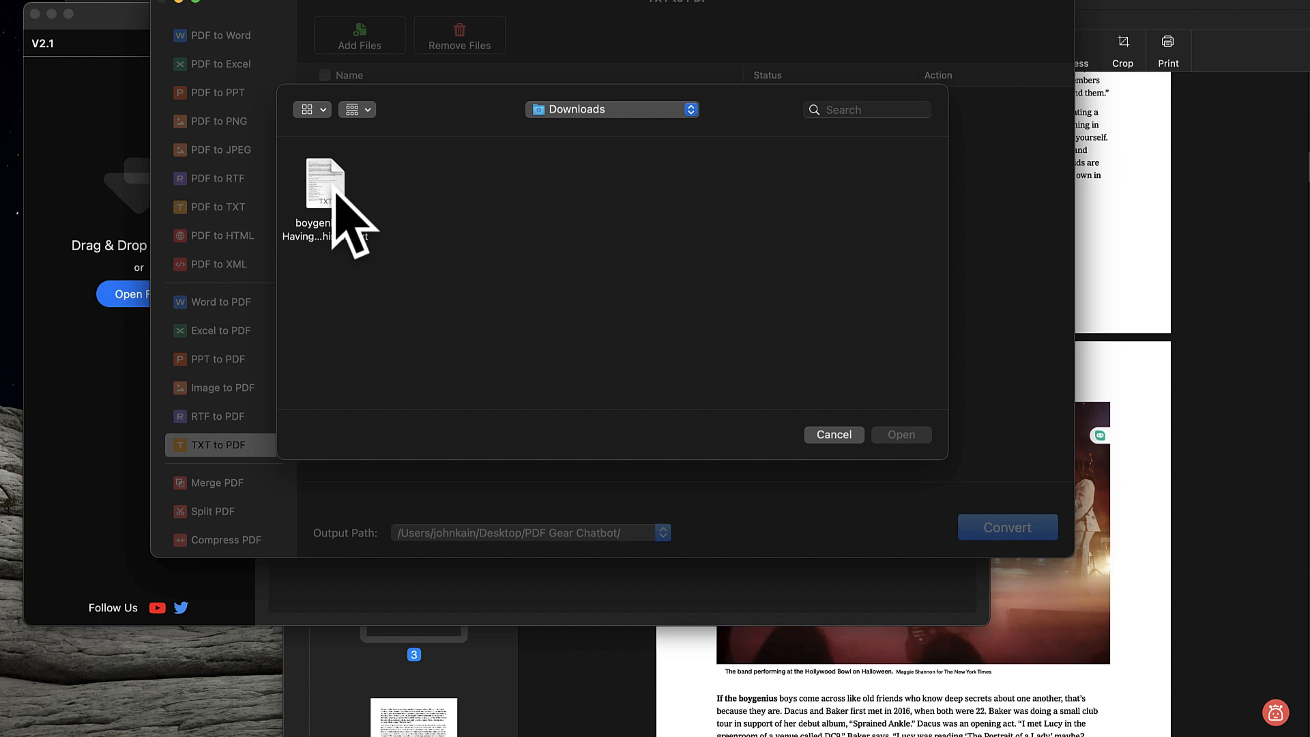
left_click(325, 184)
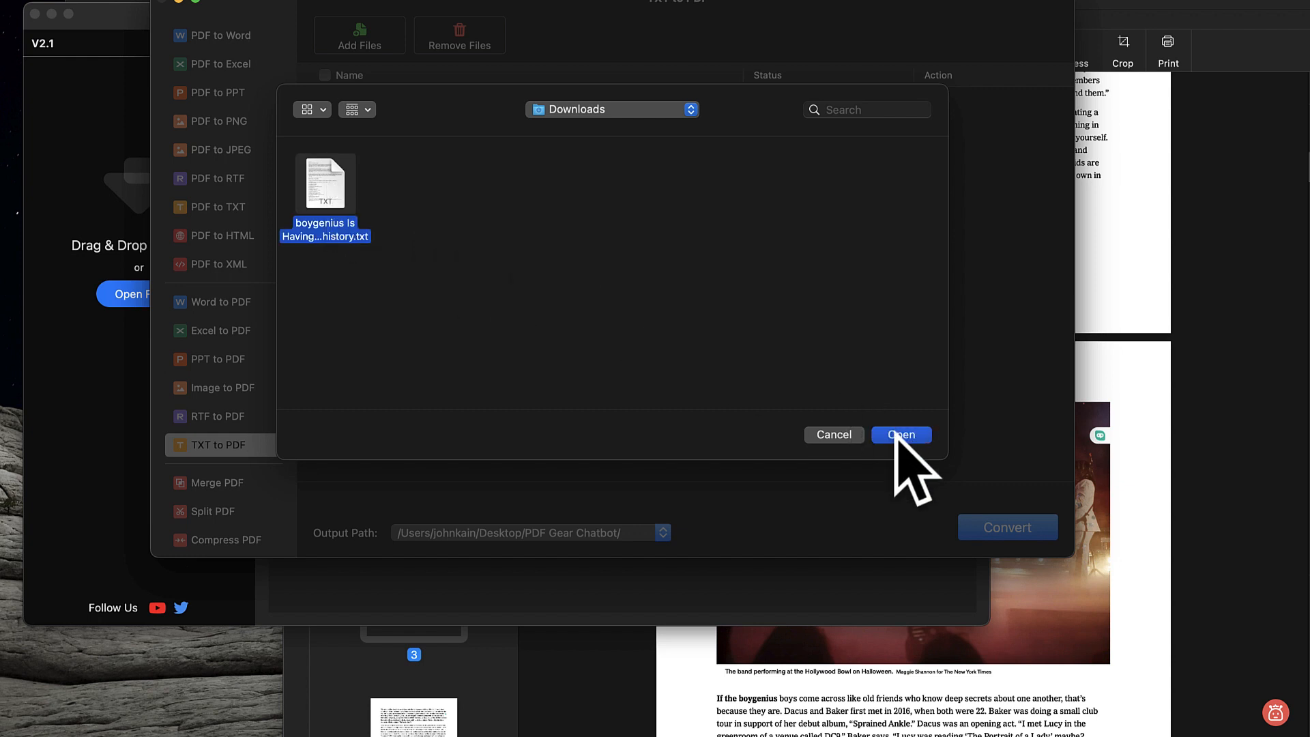
left_click(901, 434)
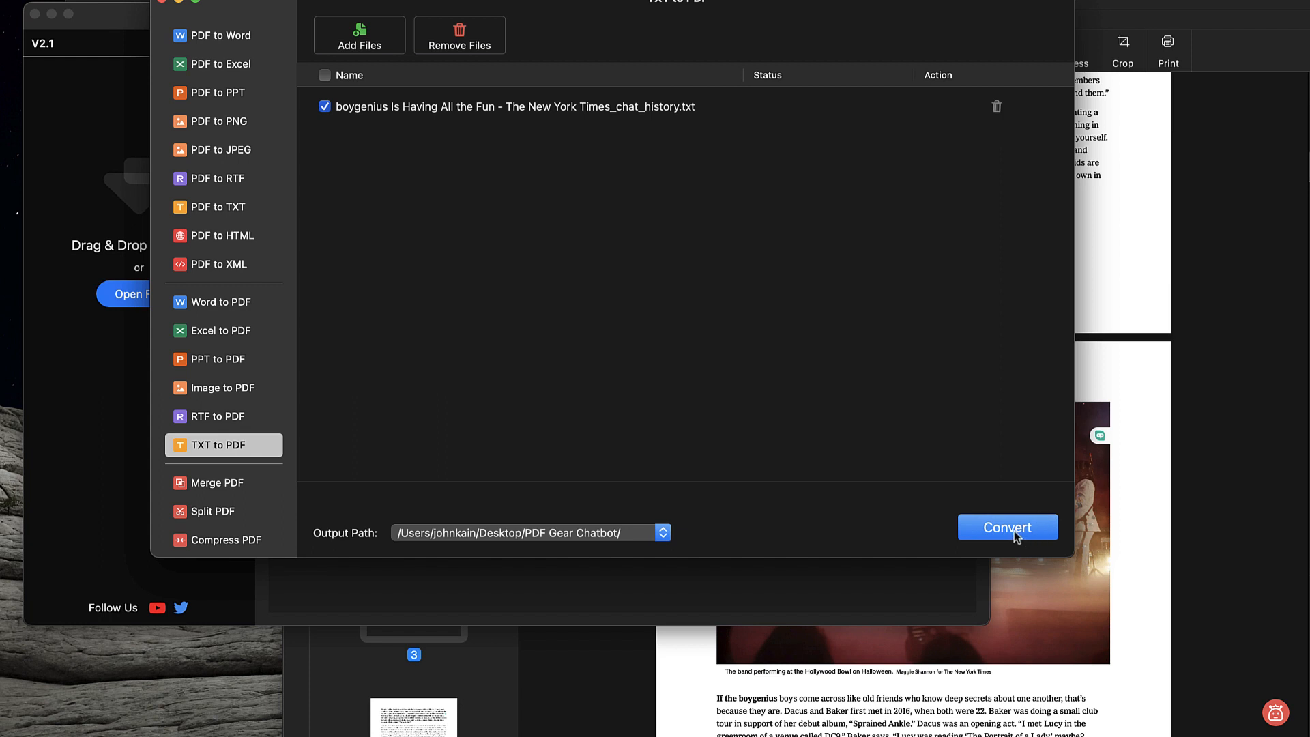
Step: Convert the chat history text file to PDF, retrying once after the network error
left_click(1007, 526)
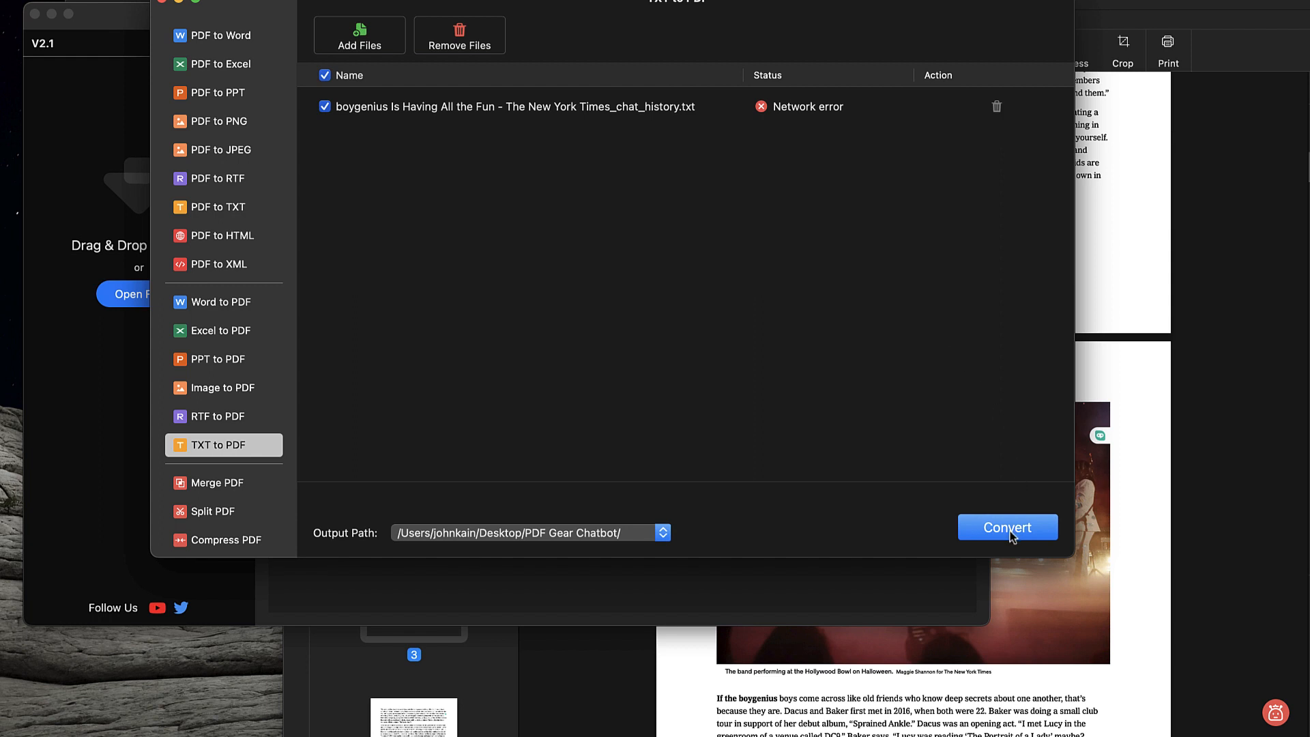
left_click(1007, 527)
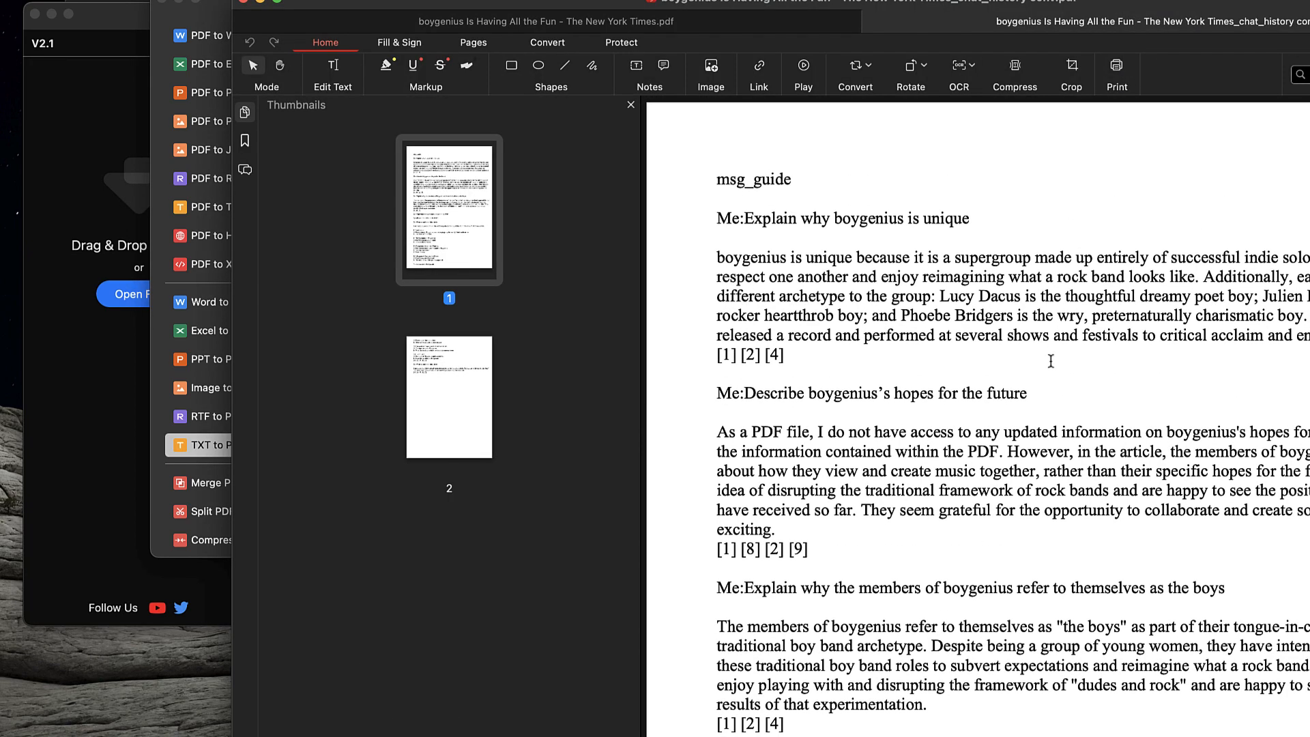
Step: Scroll through the converted PDF to review later prompts and the article outline
scroll("down", 3)
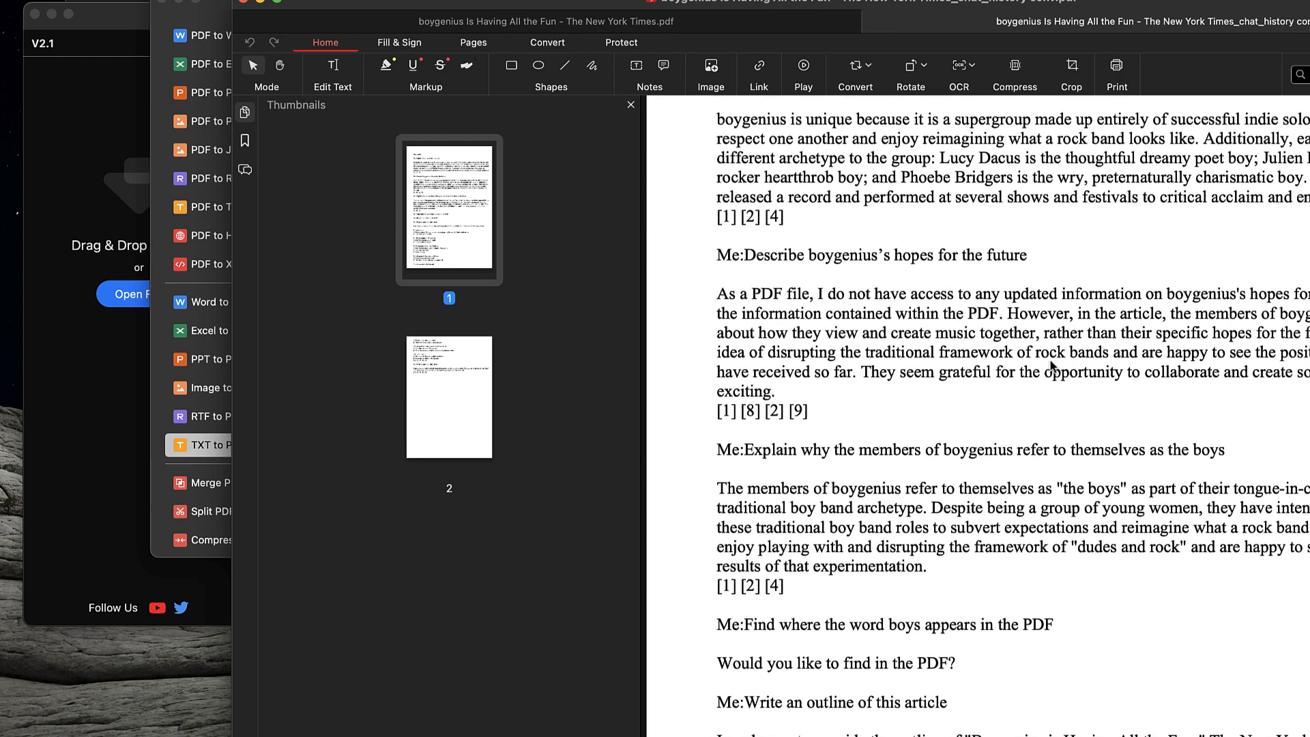
scroll("down", 3)
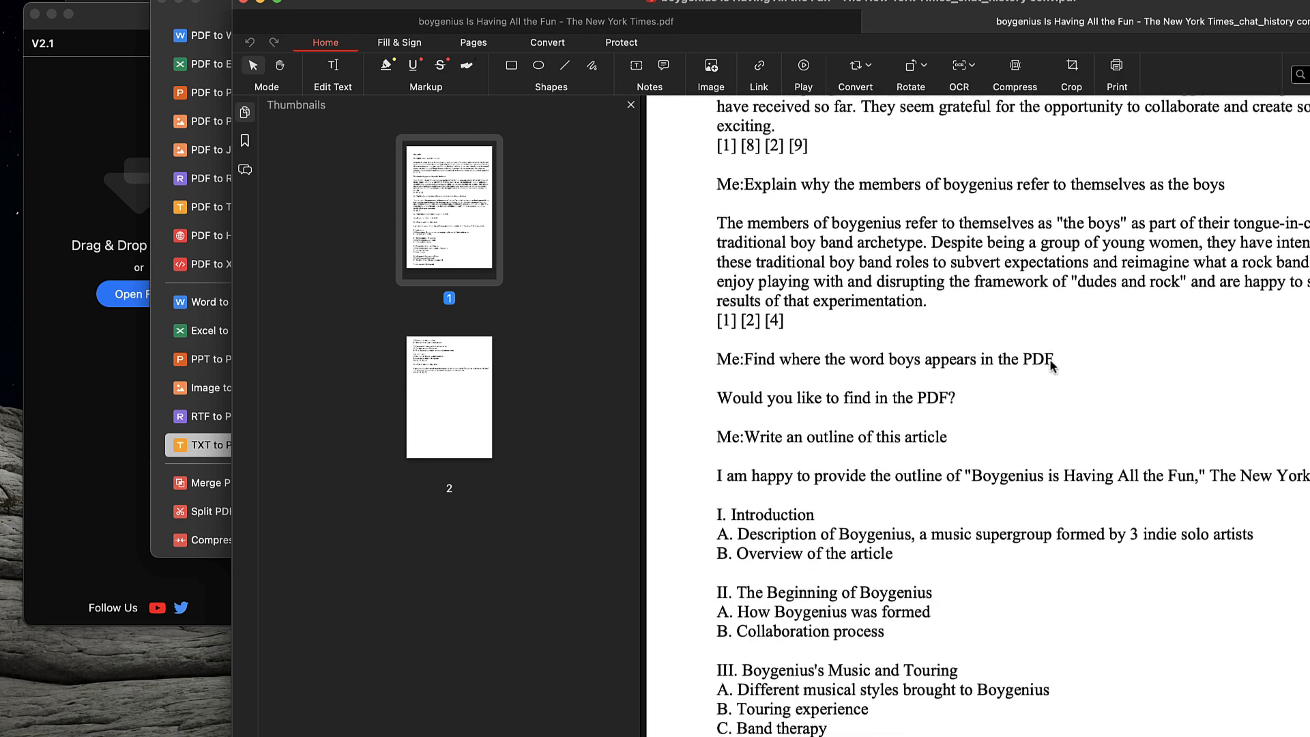